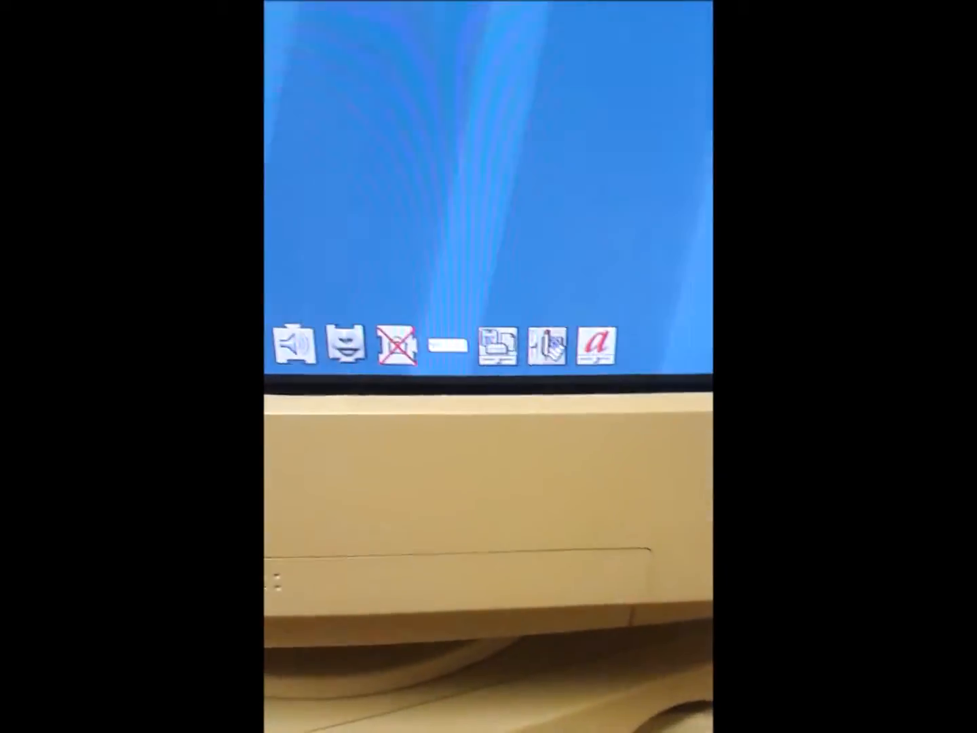
Step: Put the Macintosh to sleep from the Finder's Special menu
click(399, 107)
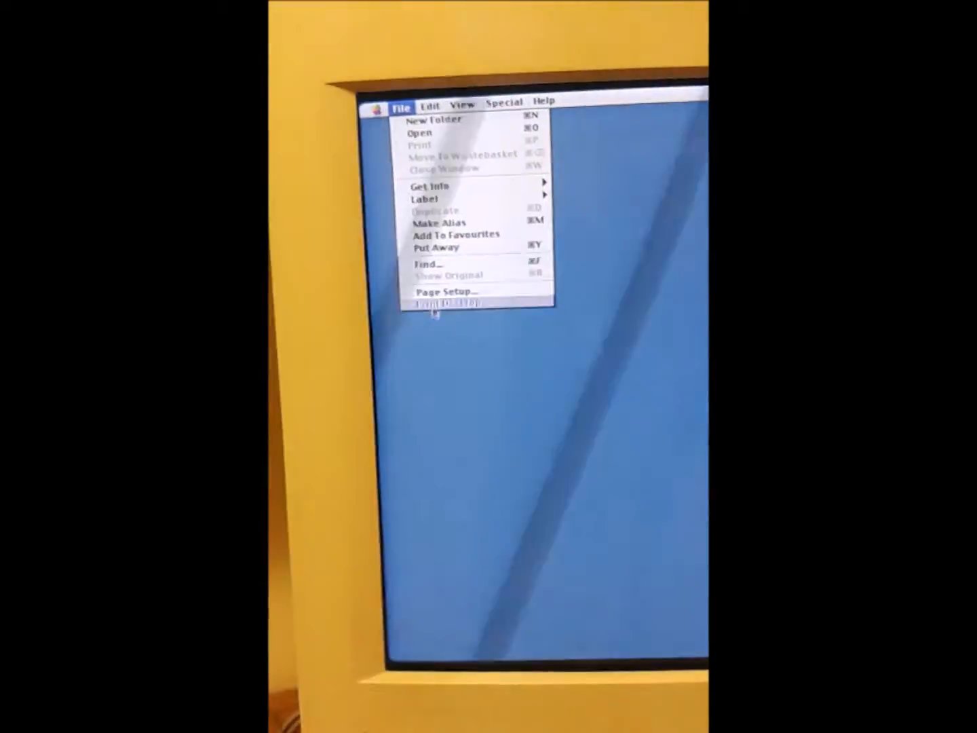
click(542, 125)
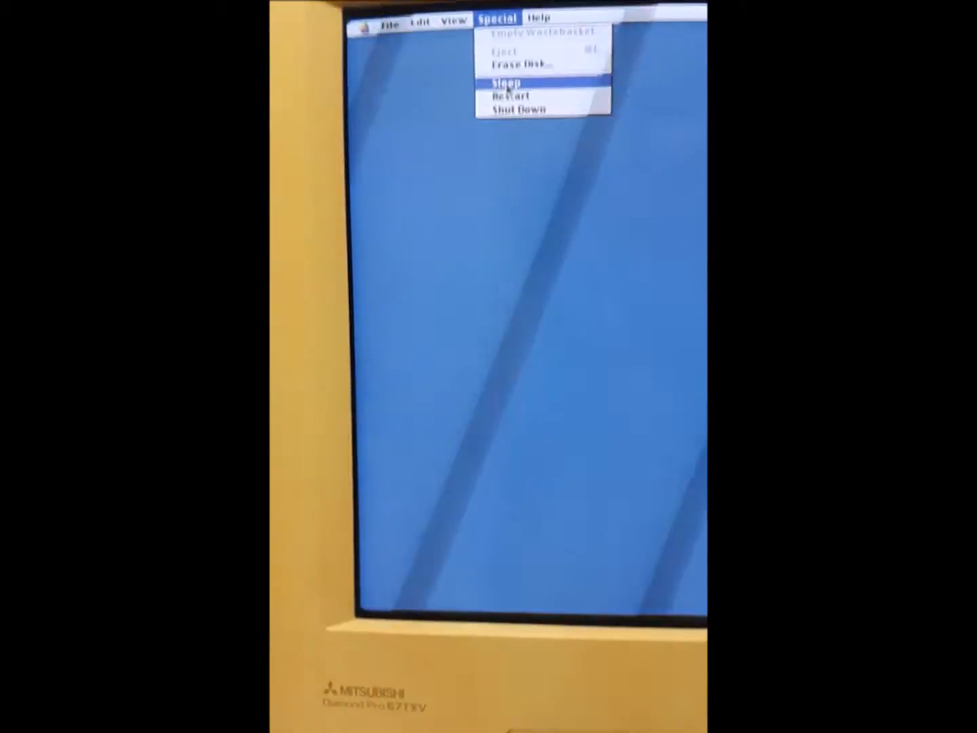
click(504, 82)
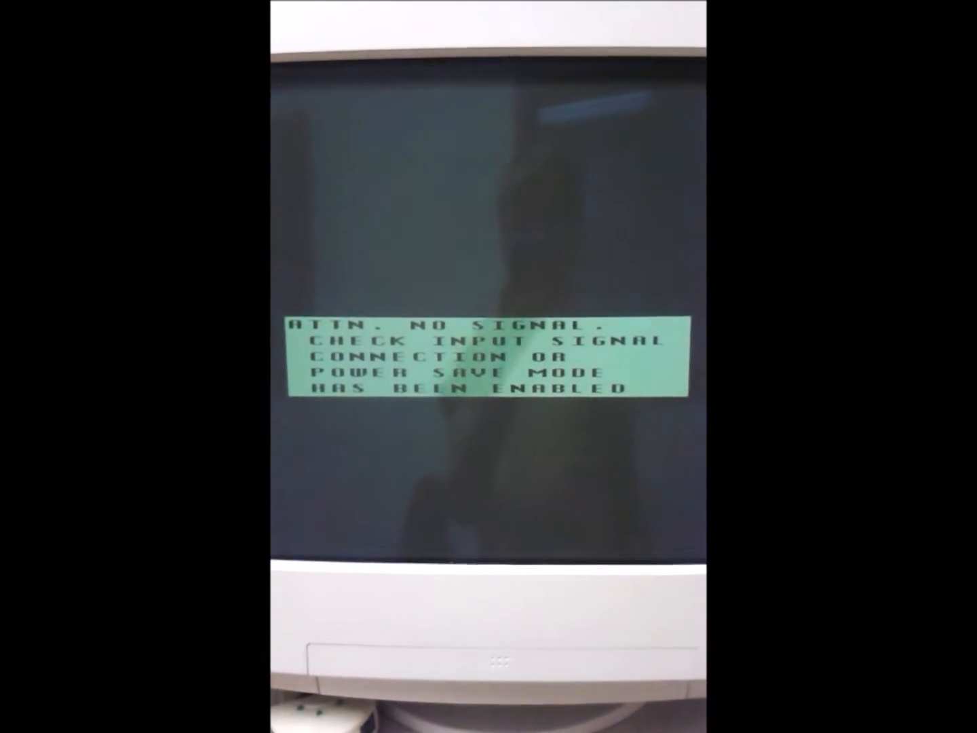